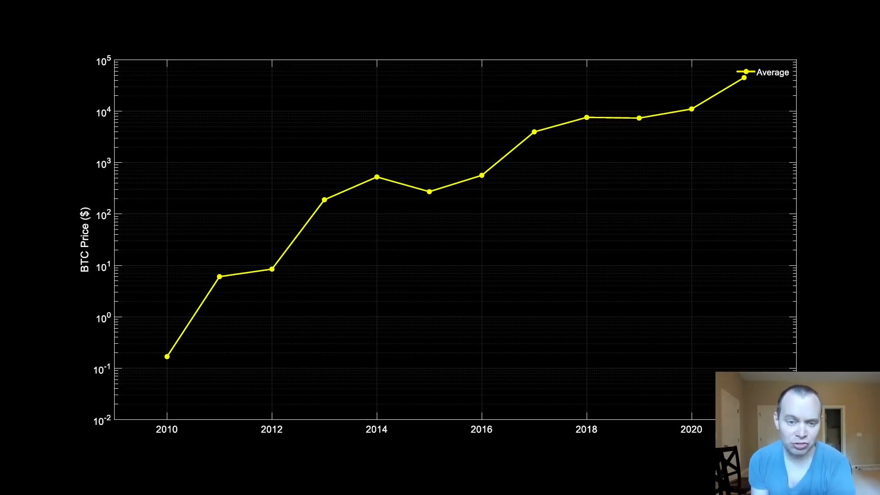
pyautogui.moveTo(235, 266)
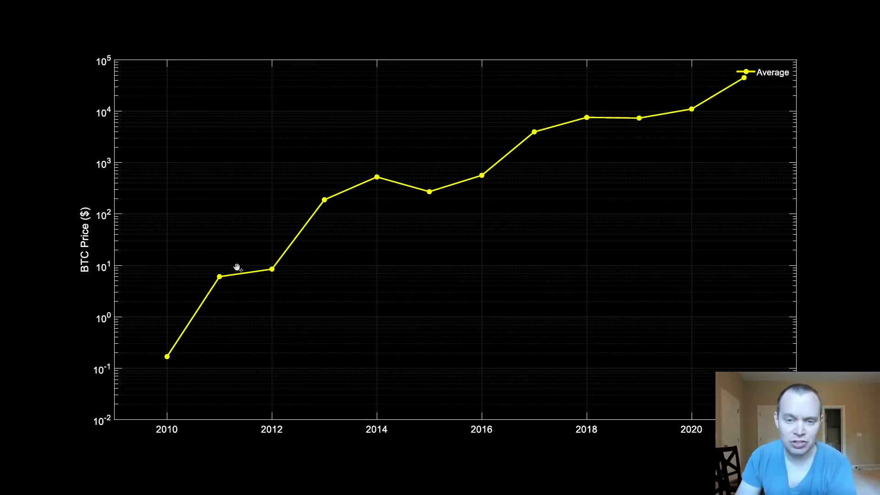
pyautogui.moveTo(384, 258)
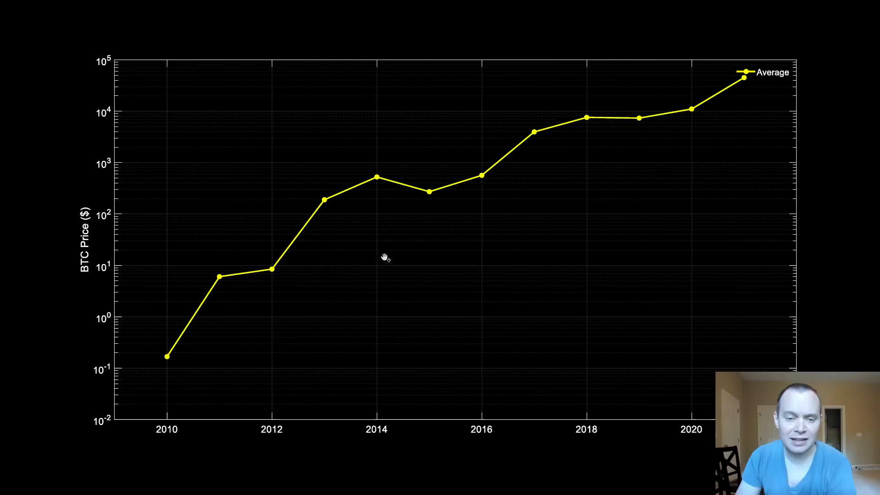
pyautogui.moveTo(465, 296)
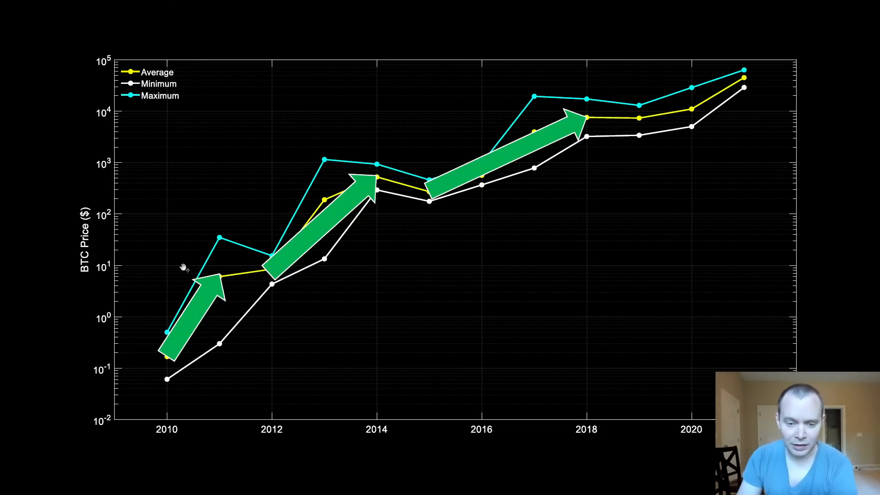
pyautogui.moveTo(493, 183)
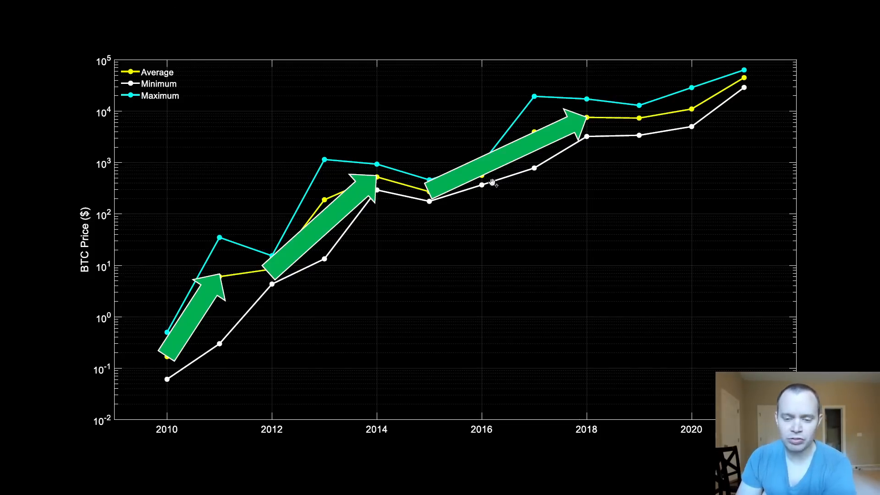
pyautogui.moveTo(600, 147)
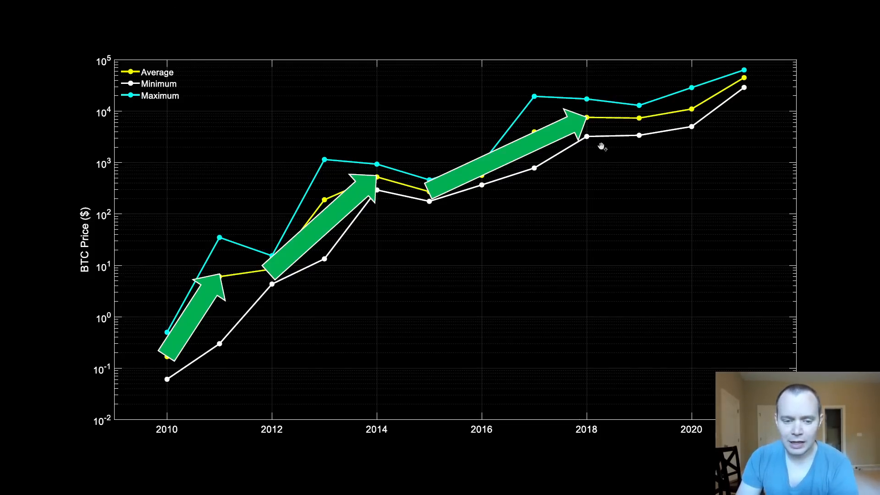
pyautogui.moveTo(447, 226)
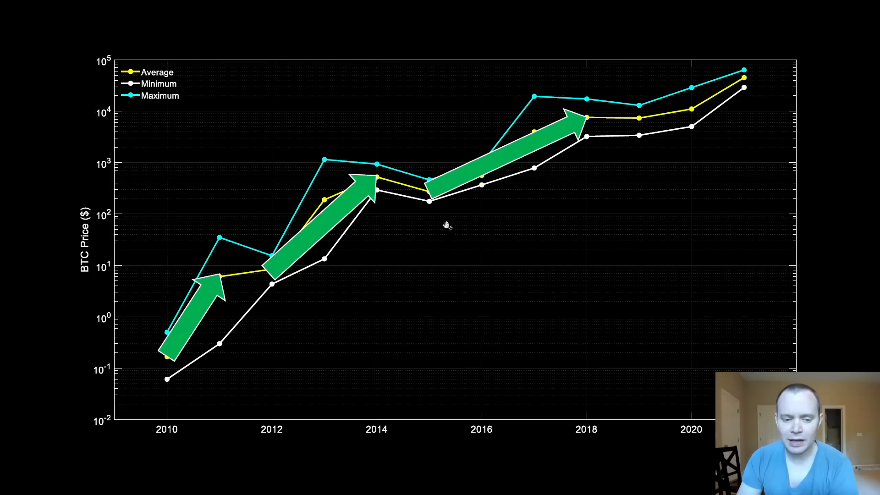
pyautogui.moveTo(434, 167)
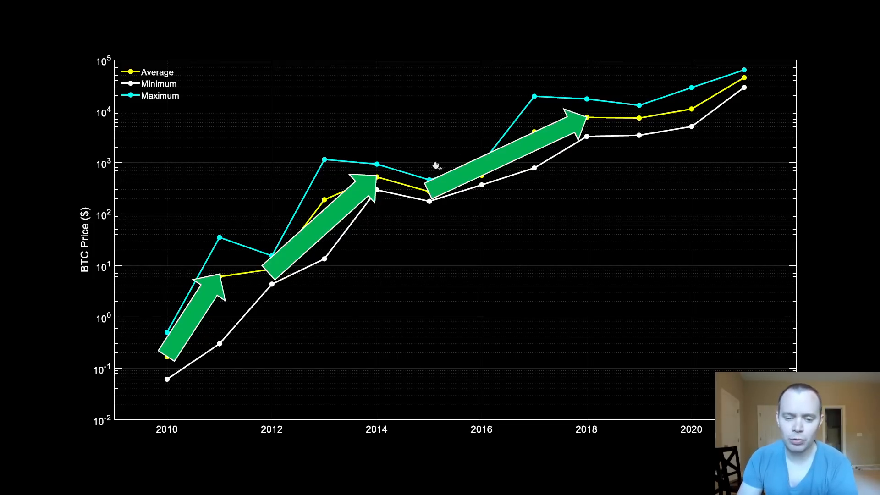
pyautogui.moveTo(373, 179)
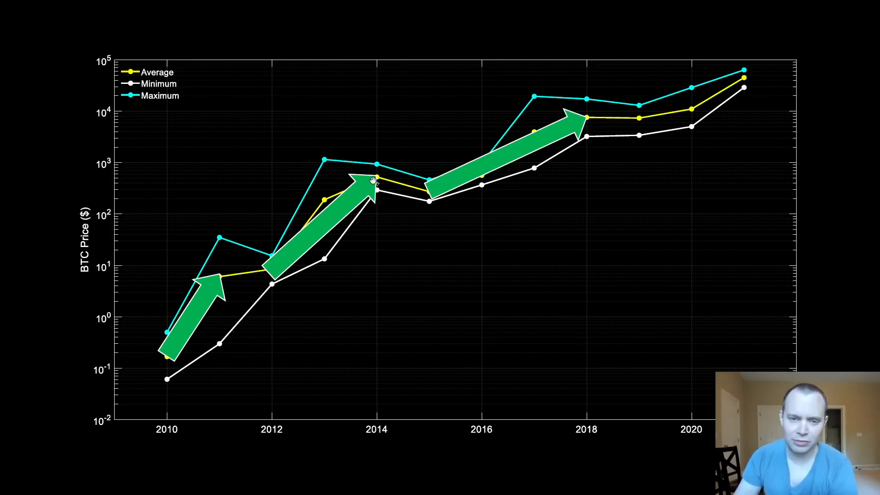
pyautogui.moveTo(471, 174)
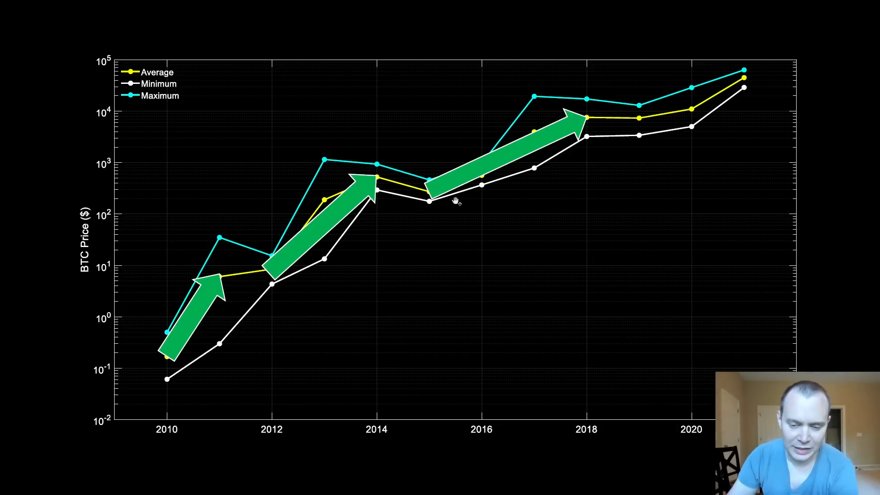
pyautogui.moveTo(456, 202)
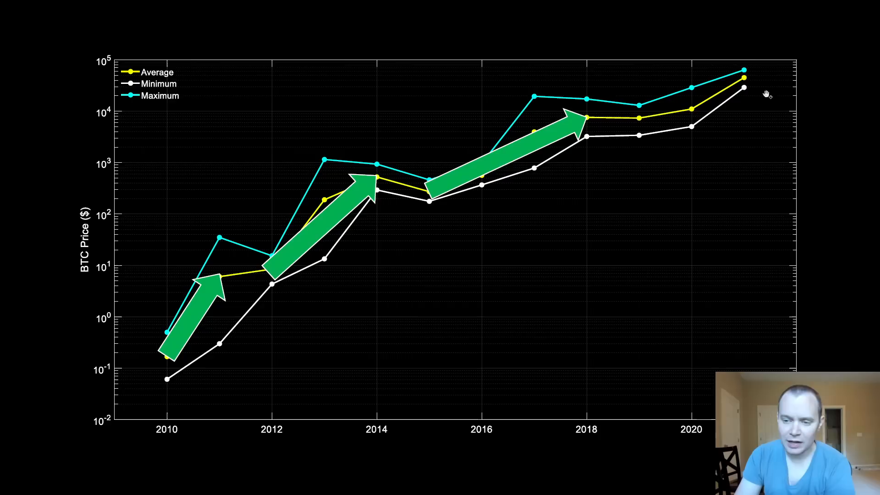
pyautogui.moveTo(745, 85)
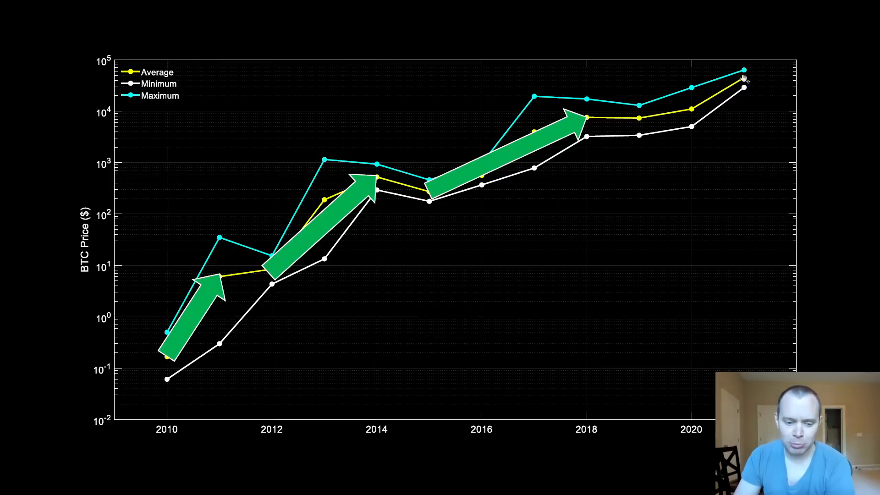
pyautogui.moveTo(783, 92)
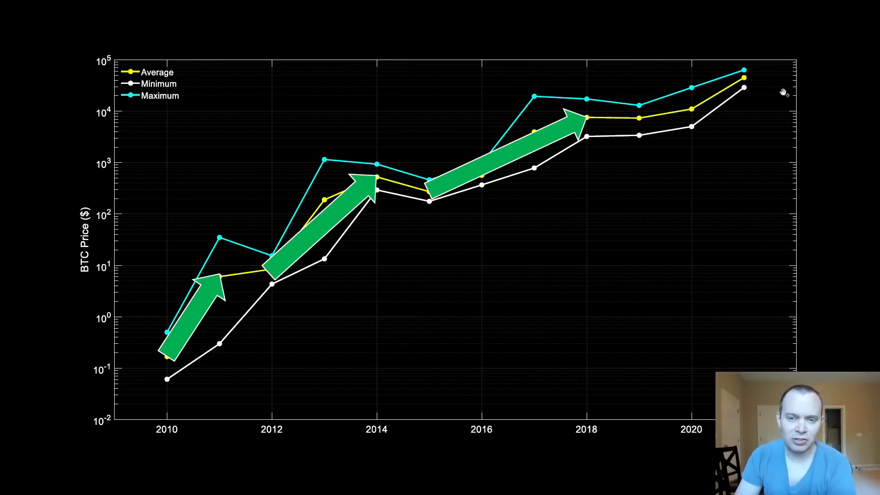
pyautogui.moveTo(764, 114)
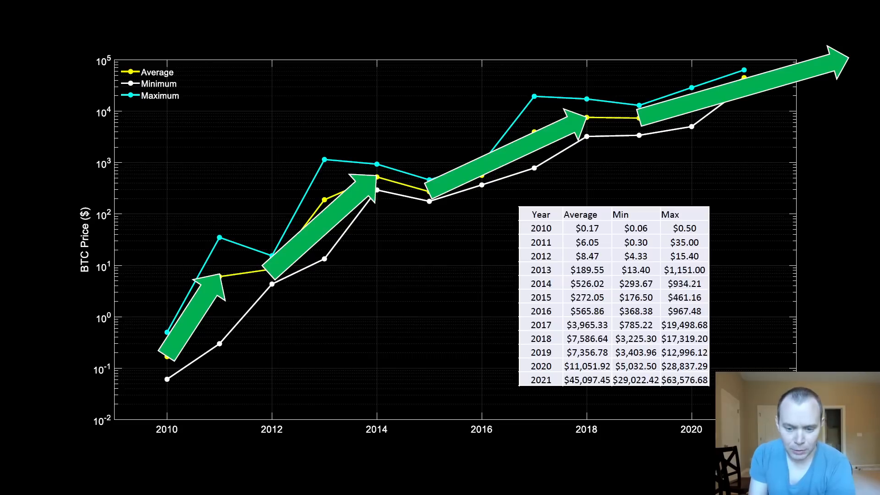
pyautogui.moveTo(394, 10)
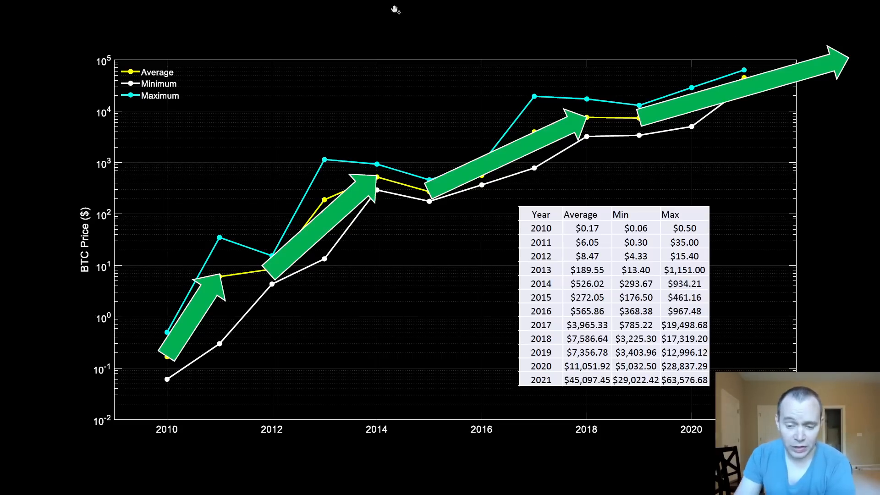
pyautogui.moveTo(576, 223)
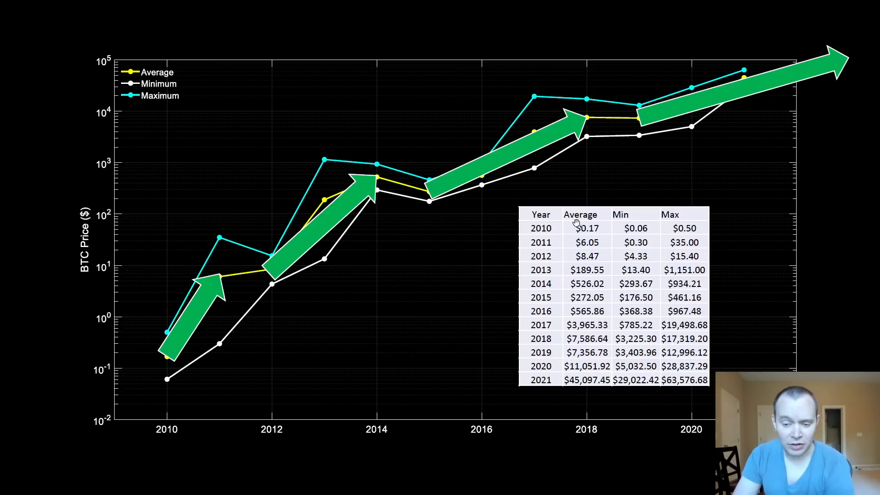
pyautogui.moveTo(605, 220)
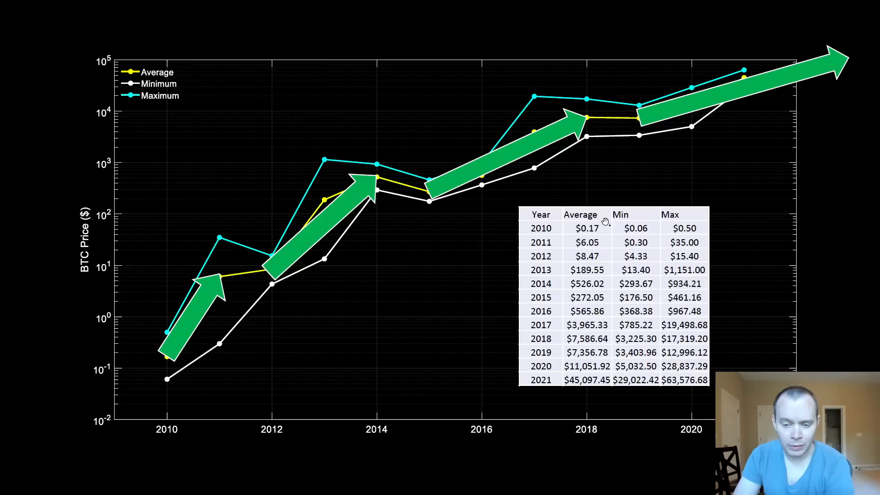
pyautogui.moveTo(623, 228)
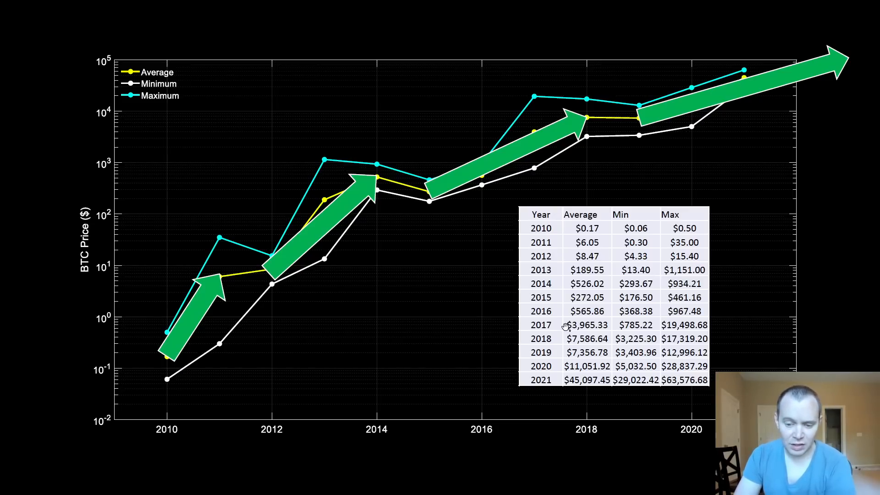
pyautogui.moveTo(587, 325)
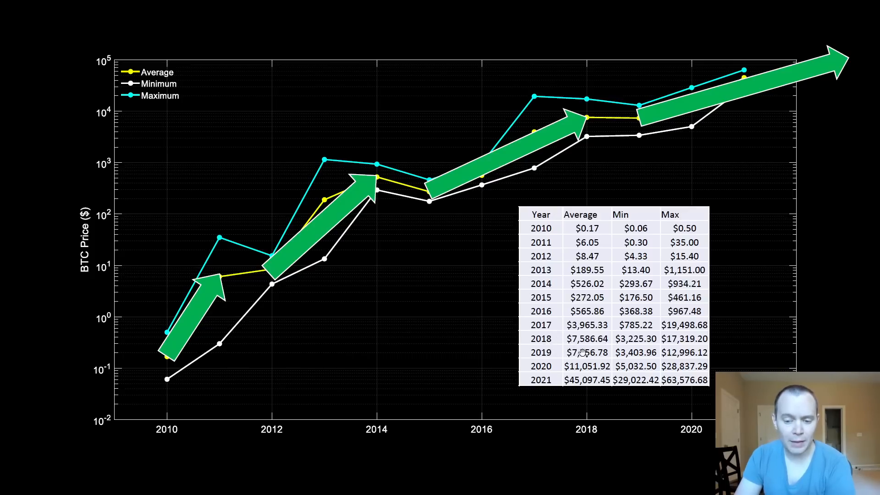
pyautogui.moveTo(581, 356)
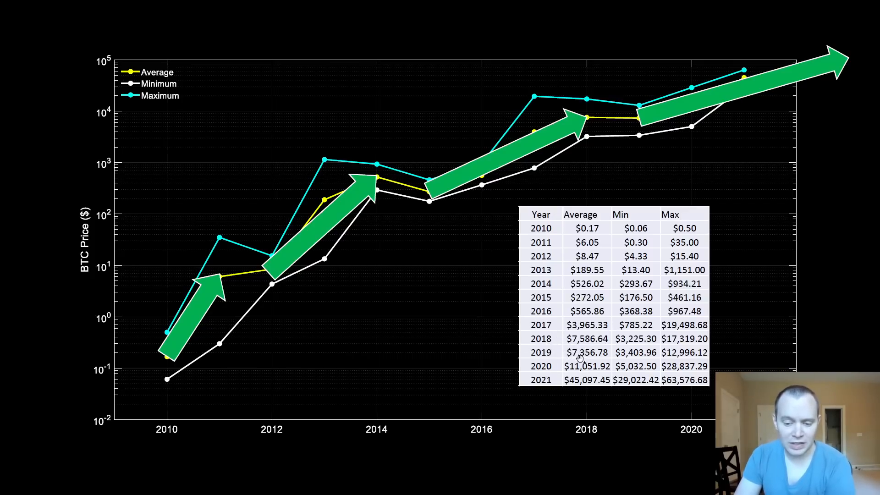
pyautogui.moveTo(540, 380)
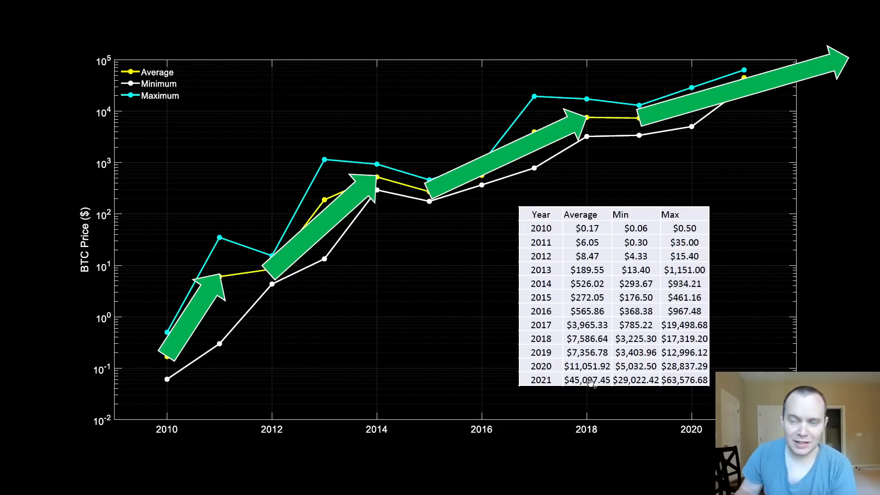
pyautogui.moveTo(590, 383)
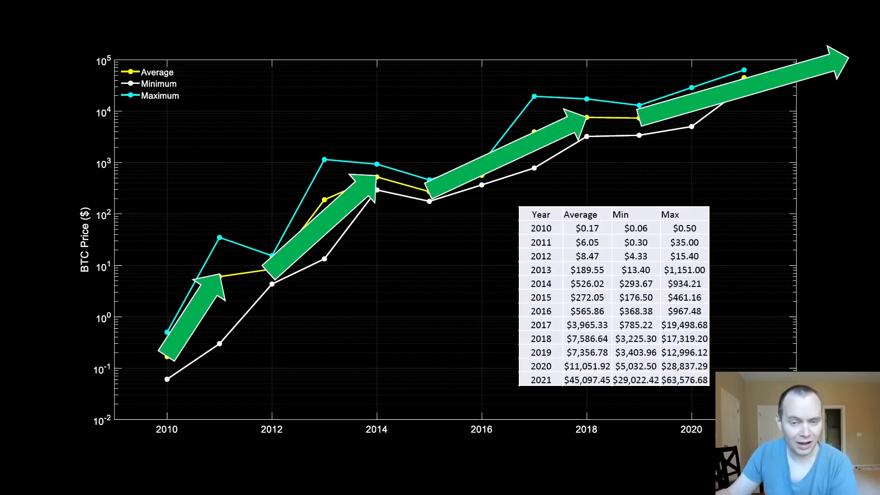
pyautogui.moveTo(95, 201)
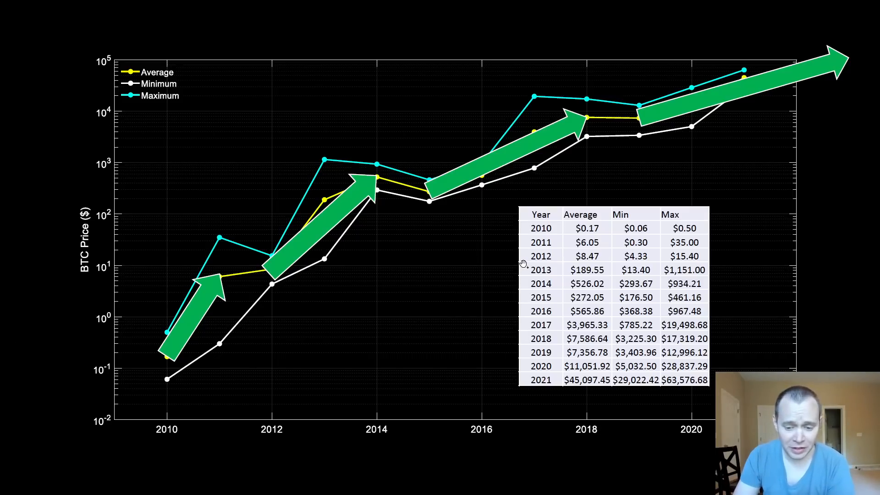
pyautogui.moveTo(626, 211)
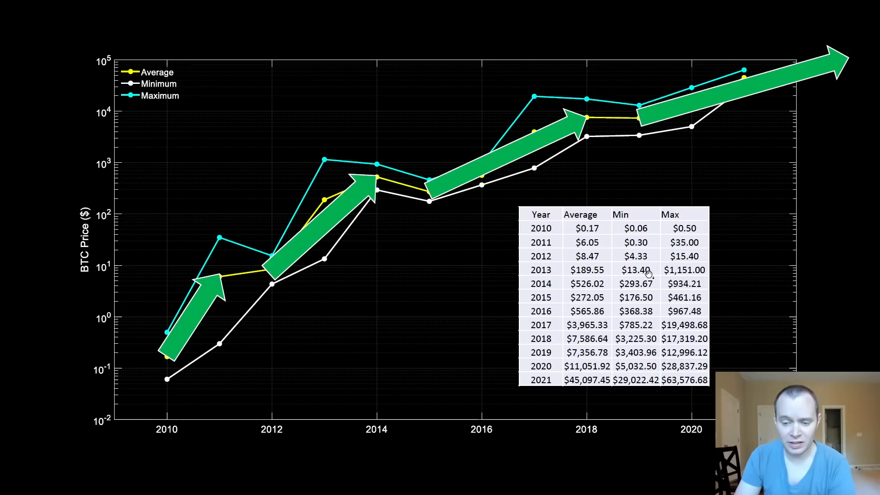
pyautogui.moveTo(645, 296)
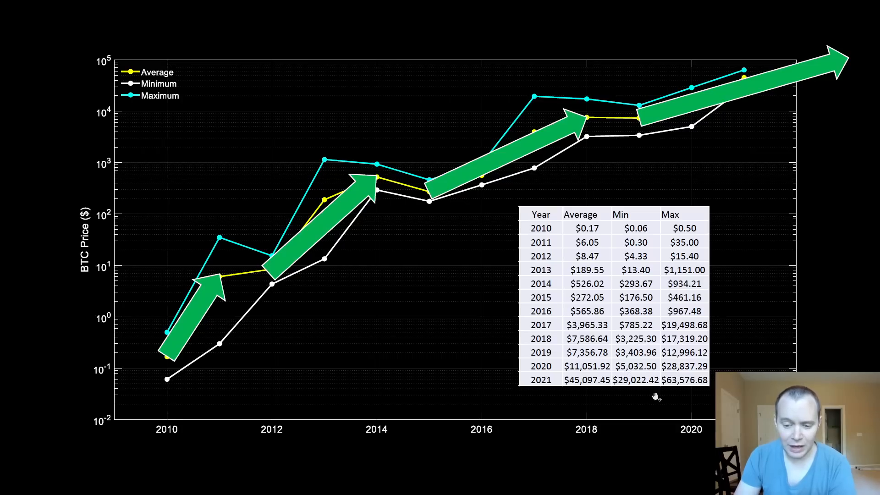
pyautogui.moveTo(584, 381)
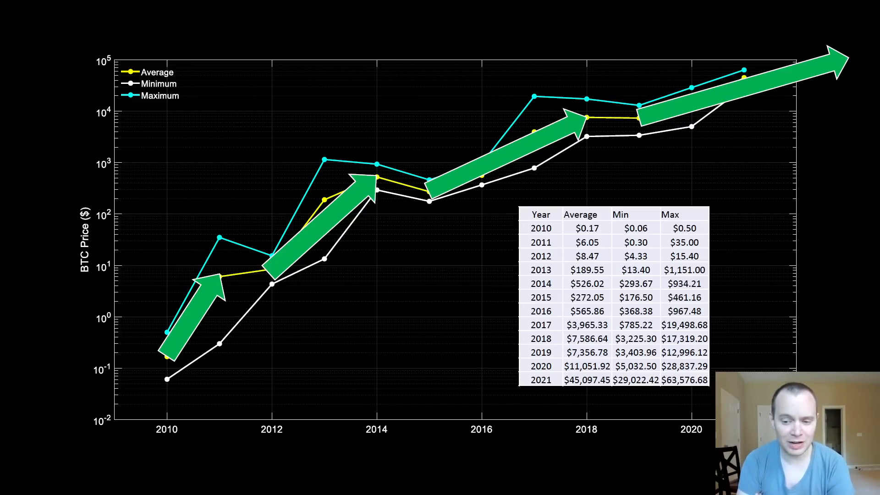
pyautogui.moveTo(741, 351)
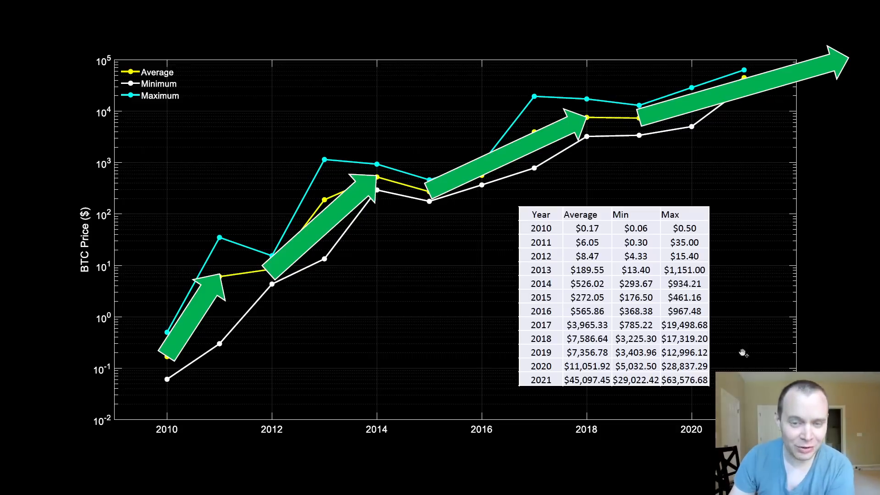
pyautogui.moveTo(588, 139)
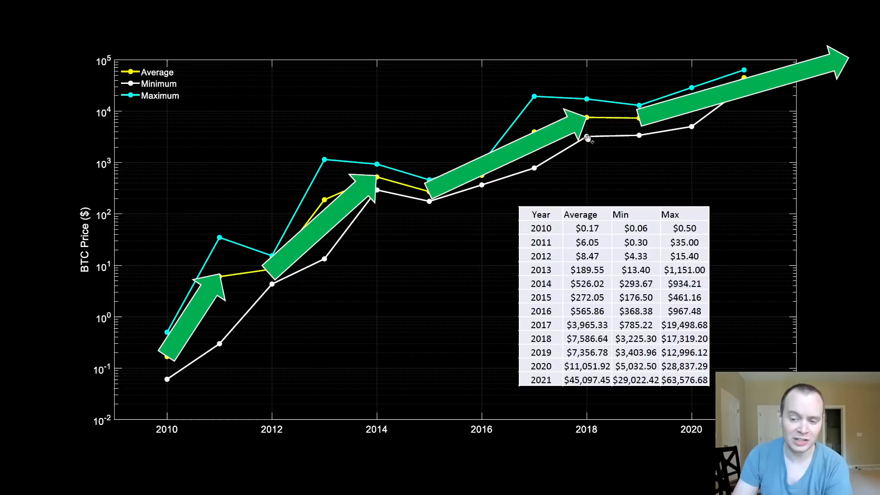
pyautogui.moveTo(653, 260)
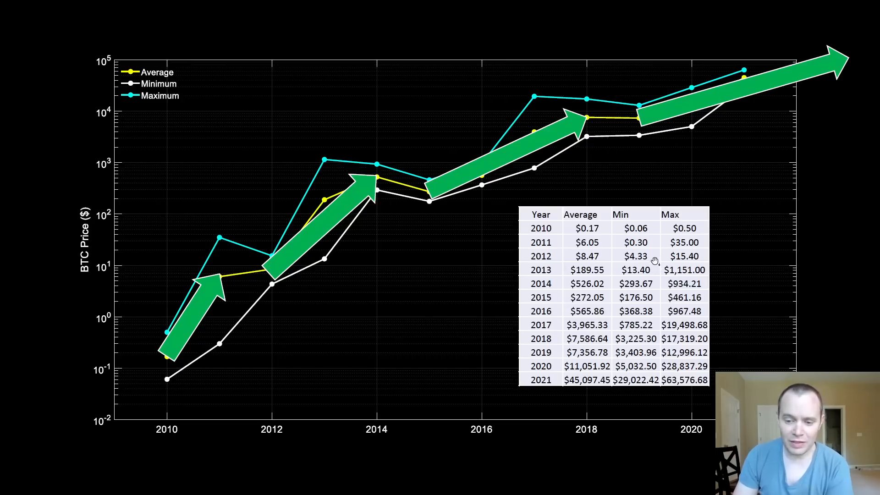
pyautogui.moveTo(648, 241)
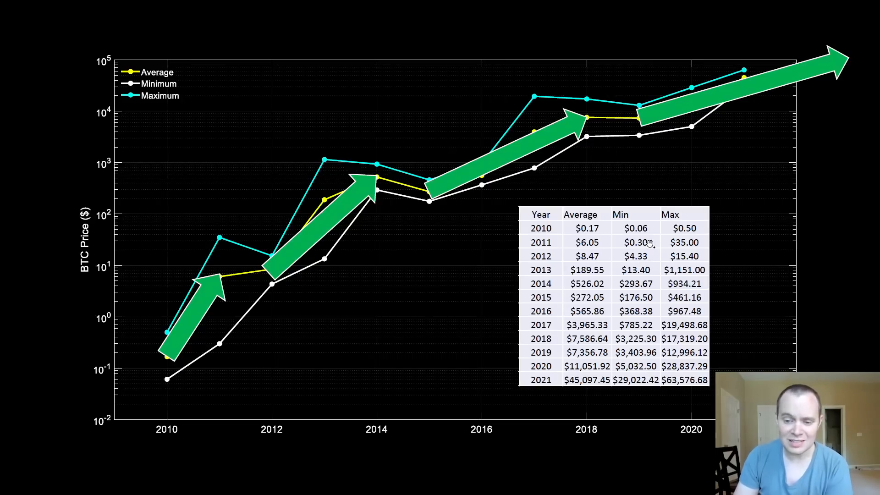
pyautogui.moveTo(686, 242)
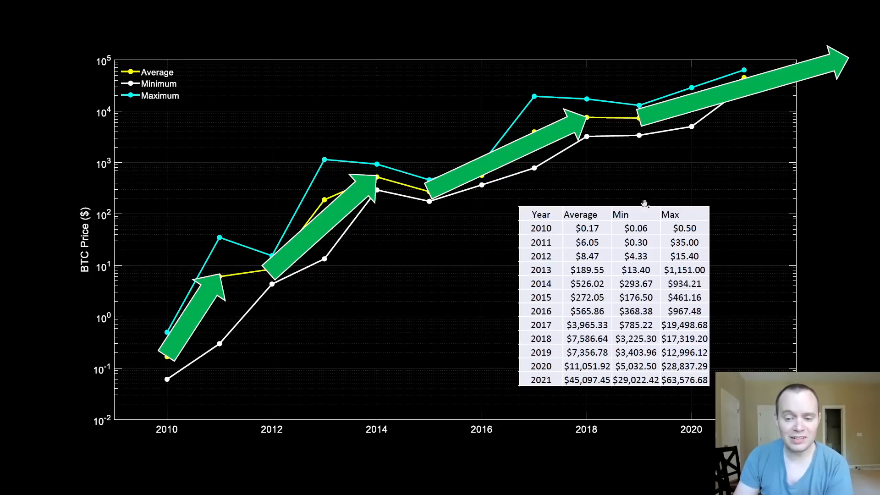
pyautogui.moveTo(698, 225)
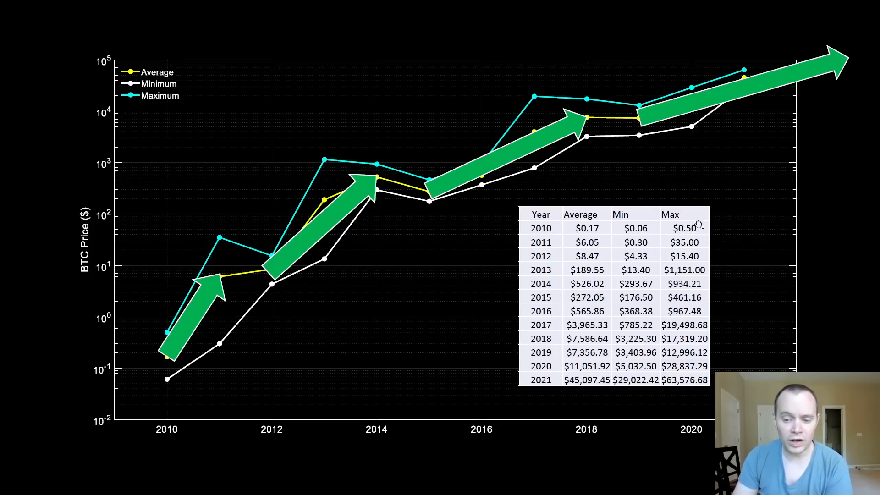
pyautogui.moveTo(640, 235)
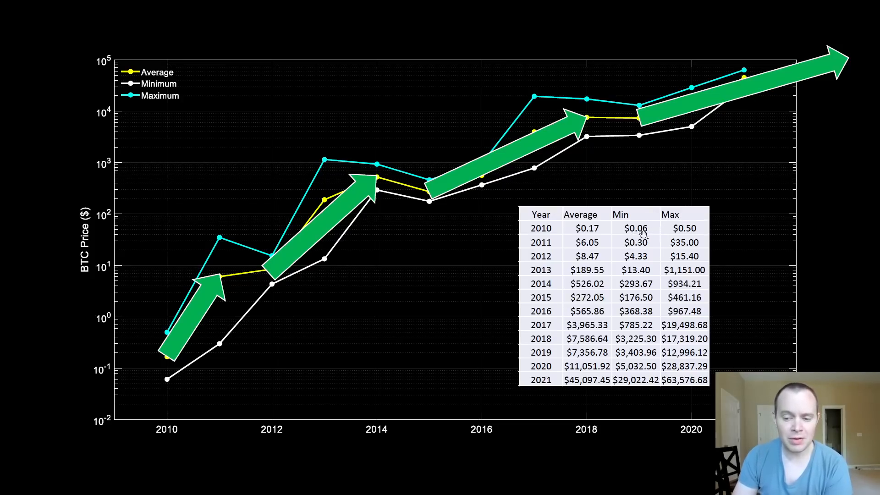
pyautogui.moveTo(669, 250)
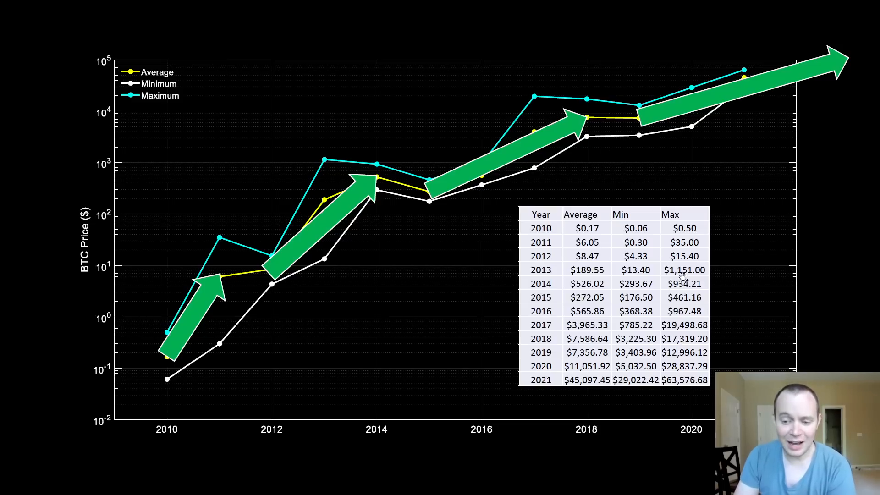
pyautogui.moveTo(481, 235)
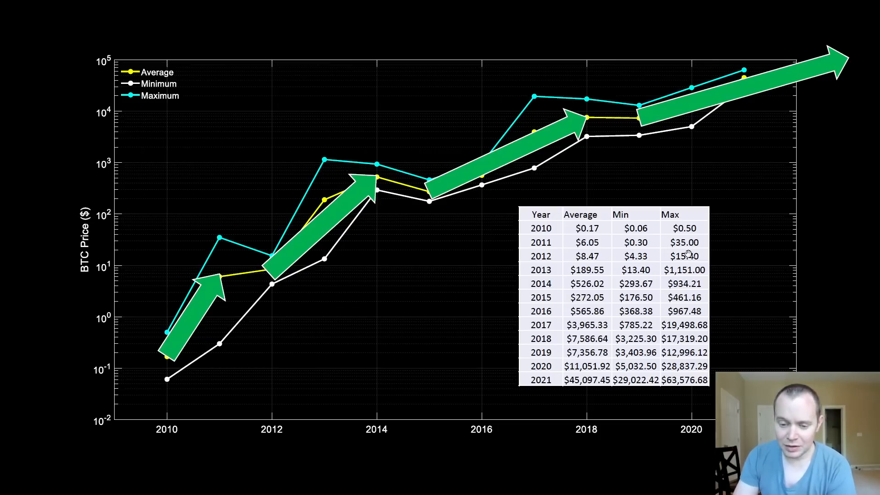
pyautogui.moveTo(690, 268)
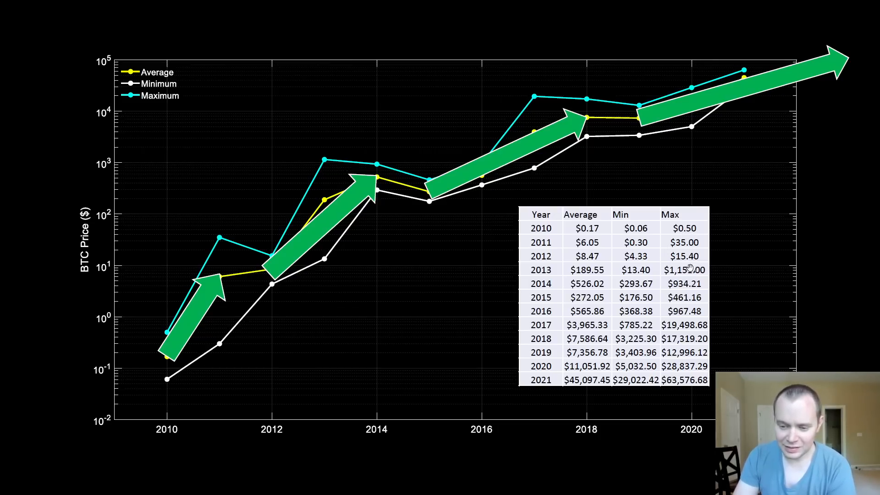
pyautogui.moveTo(689, 258)
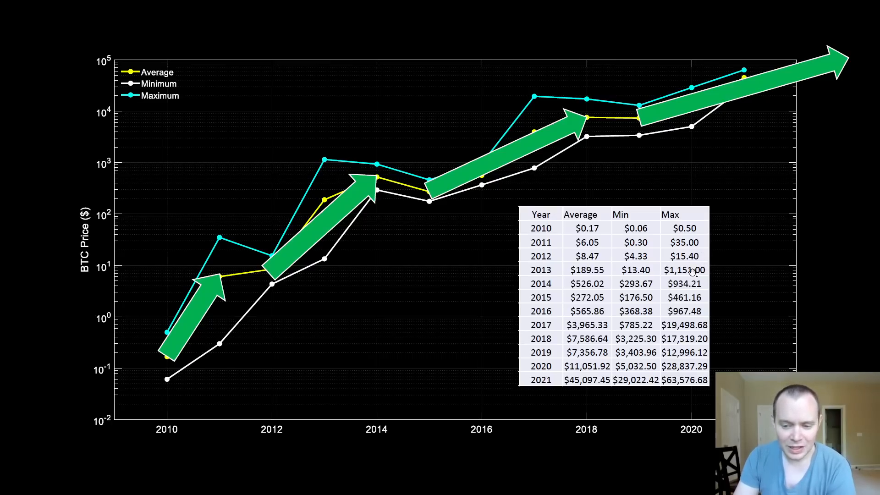
pyautogui.moveTo(706, 243)
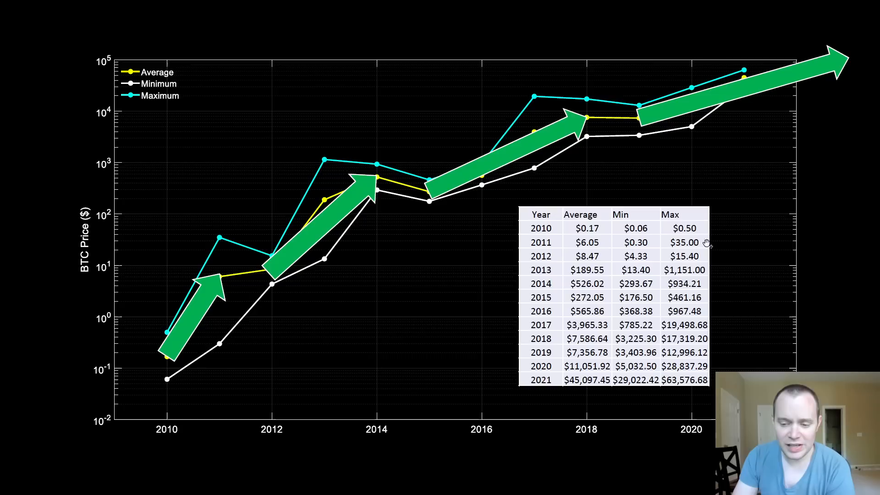
pyautogui.moveTo(702, 215)
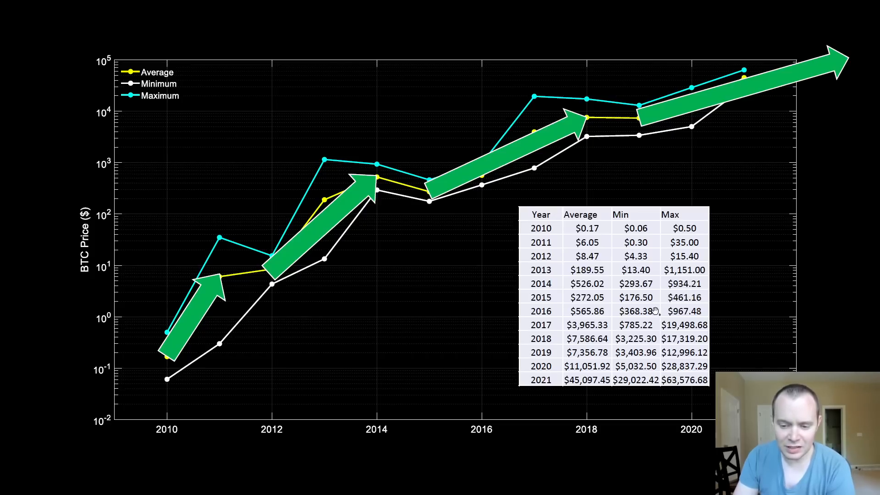
pyautogui.moveTo(661, 331)
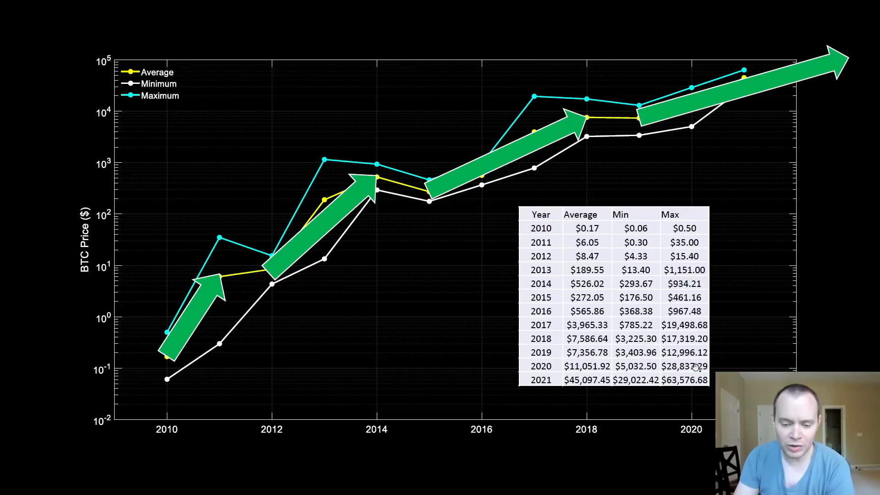
pyautogui.moveTo(687, 393)
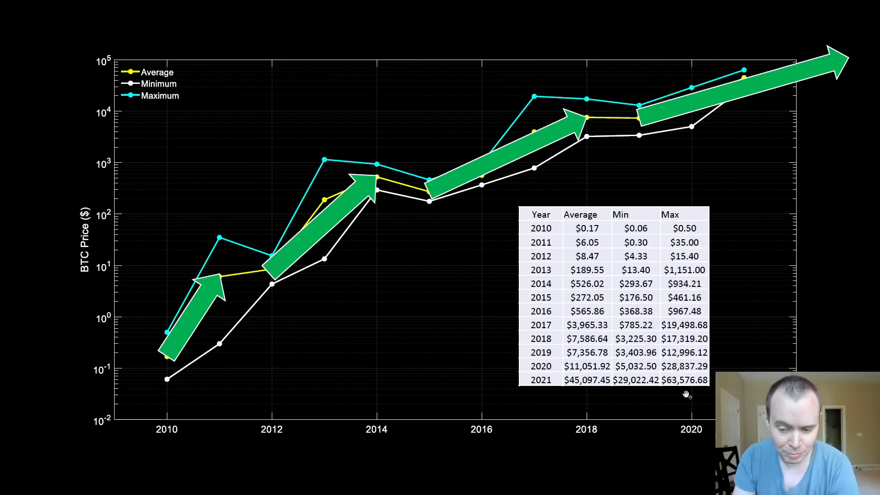
pyautogui.moveTo(713, 330)
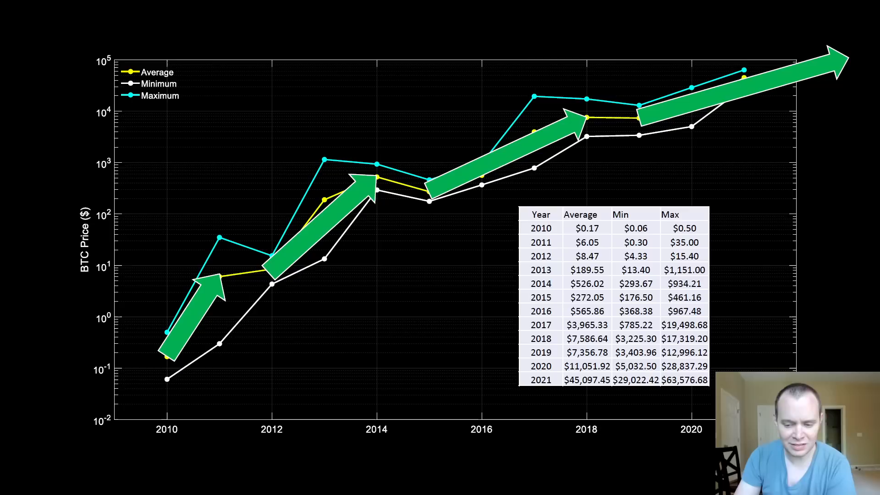
pyautogui.moveTo(681, 259)
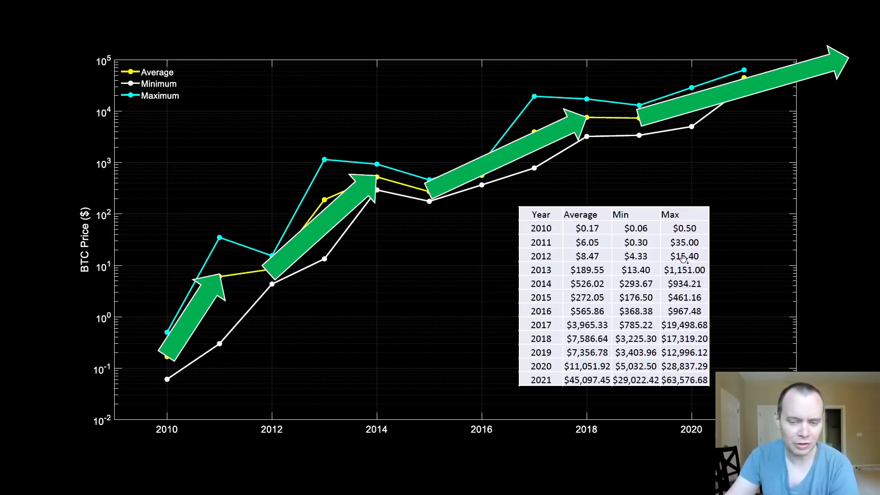
pyautogui.moveTo(633, 219)
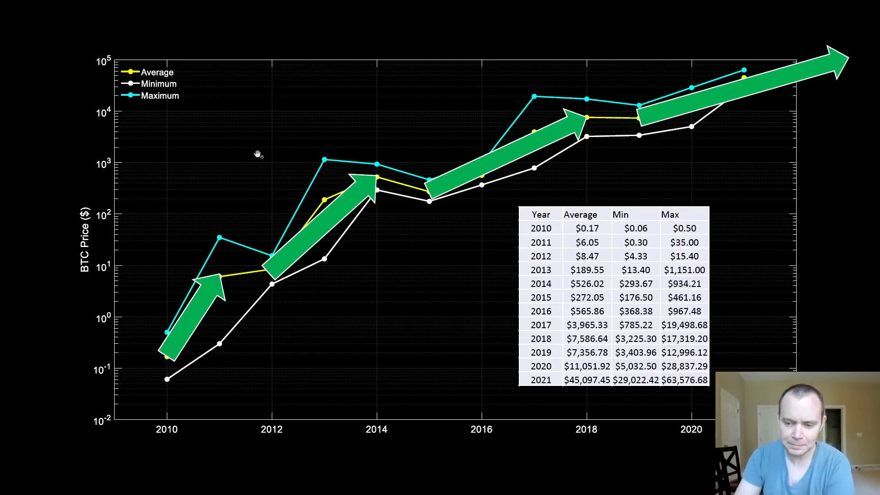
pyautogui.moveTo(657, 345)
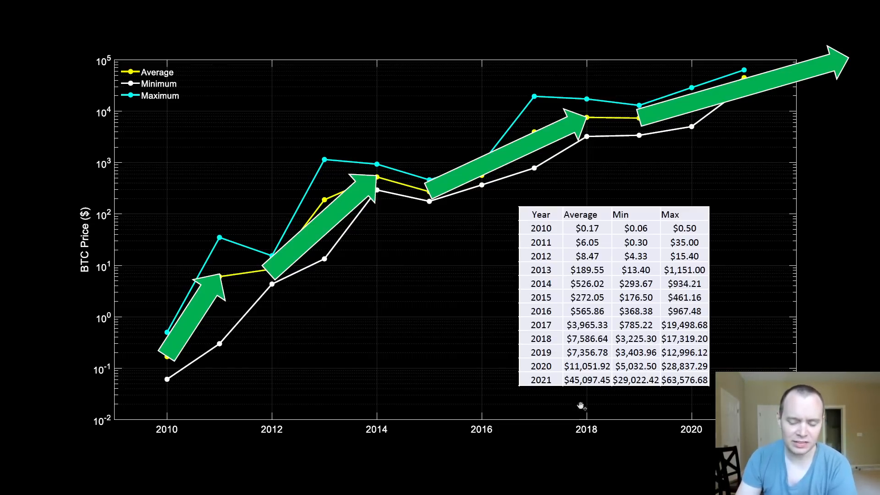
pyautogui.moveTo(617, 384)
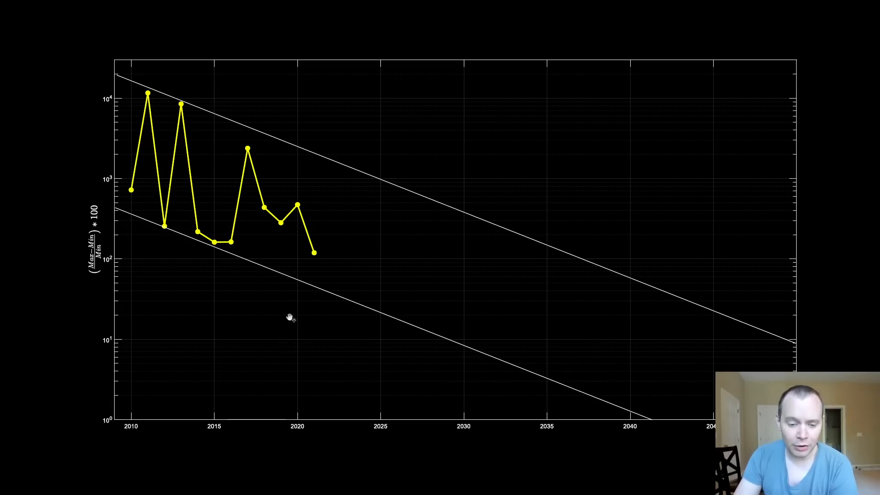
pyautogui.moveTo(109, 341)
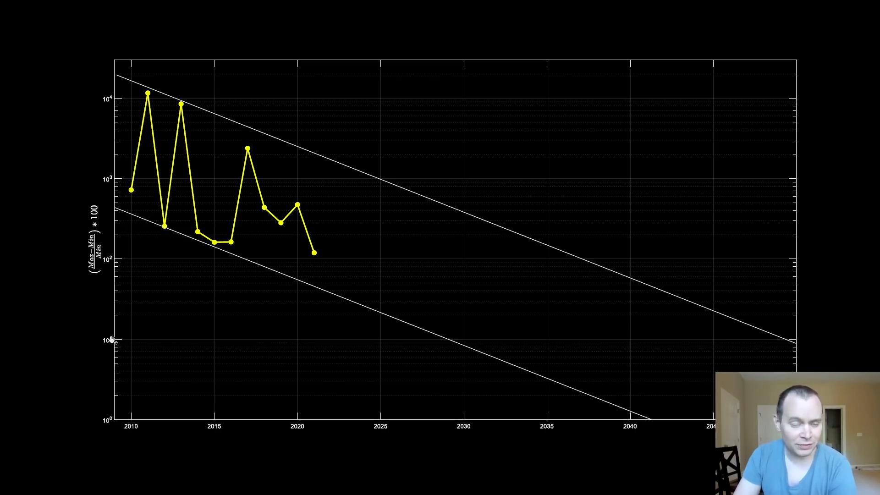
pyautogui.moveTo(455, 339)
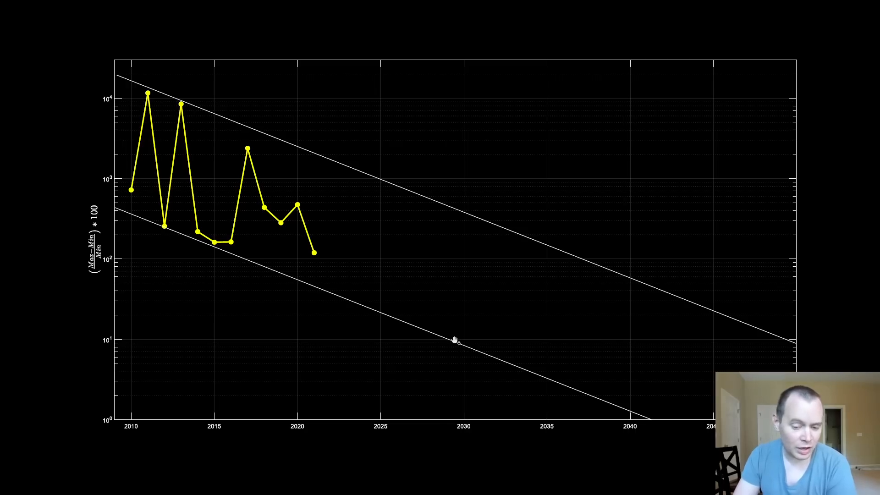
pyautogui.moveTo(459, 341)
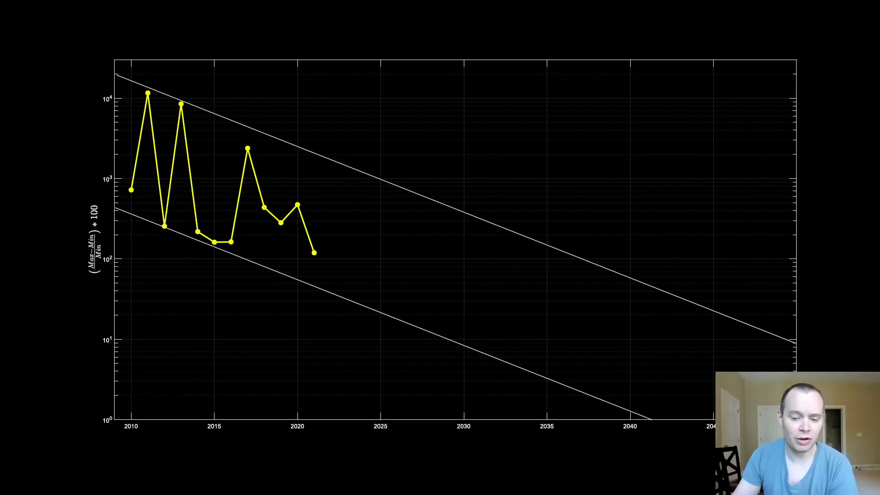
pyautogui.moveTo(452, 332)
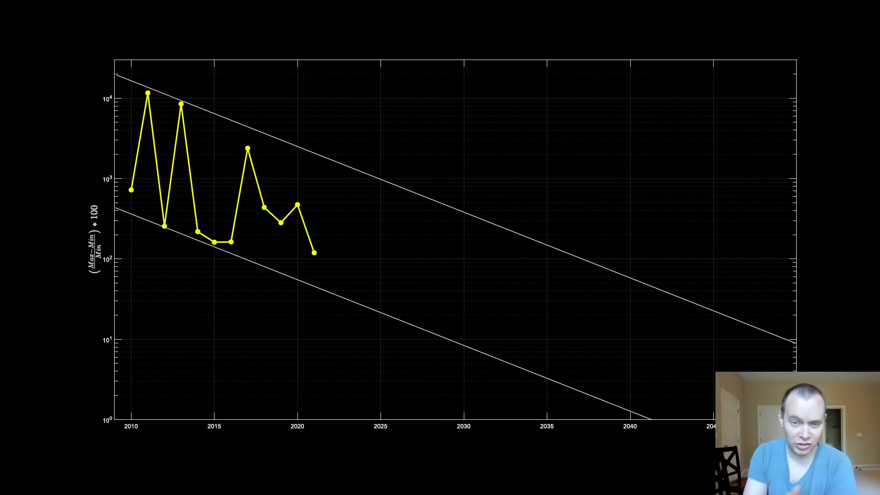
pyautogui.moveTo(570, 325)
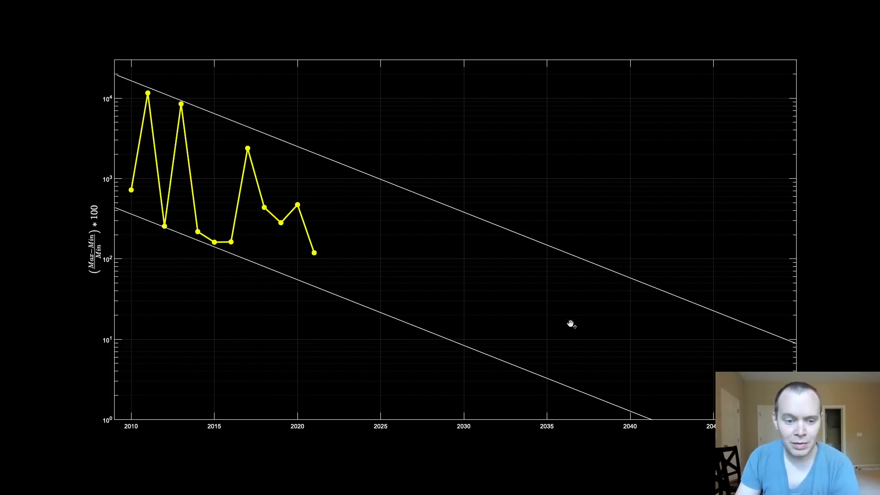
pyautogui.moveTo(558, 318)
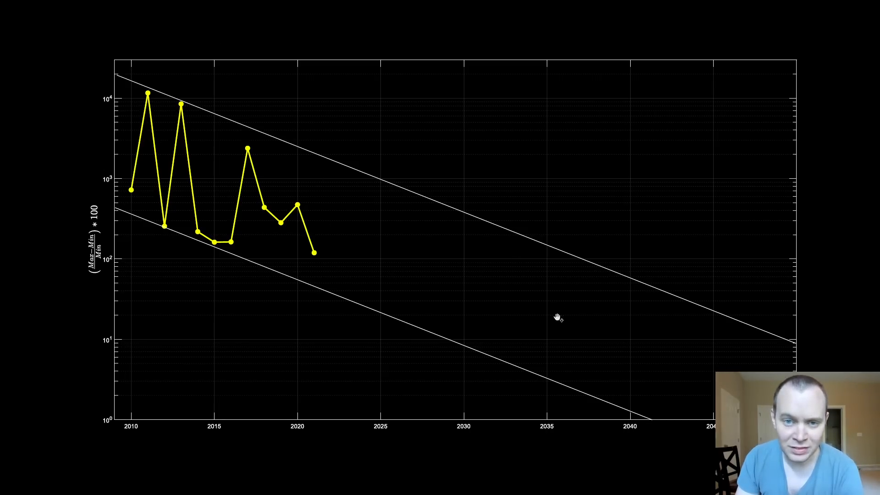
pyautogui.moveTo(548, 323)
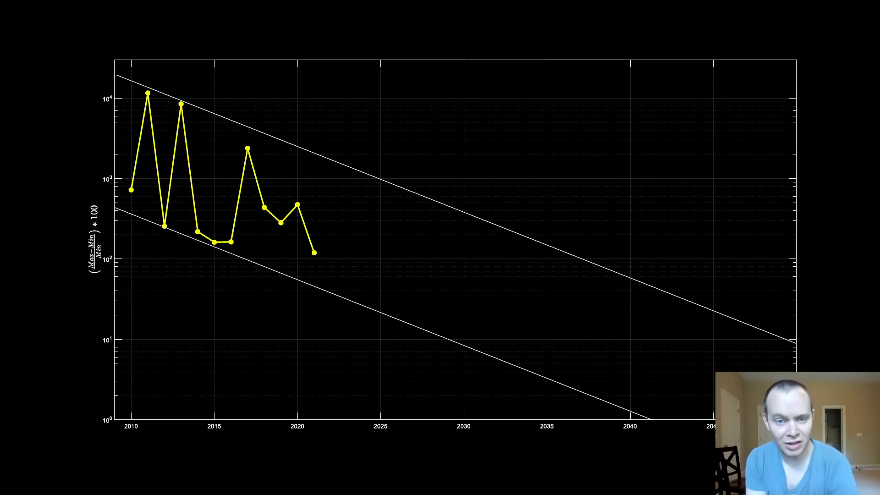
pyautogui.moveTo(312, 146)
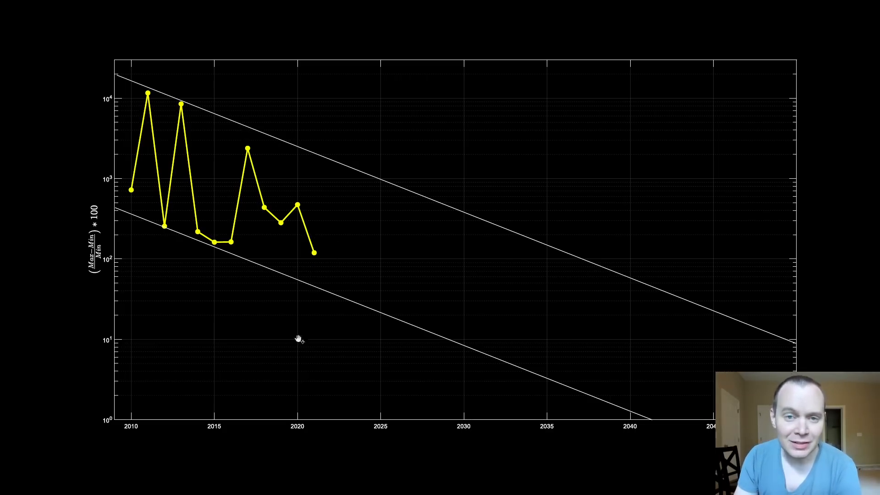
pyautogui.moveTo(328, 257)
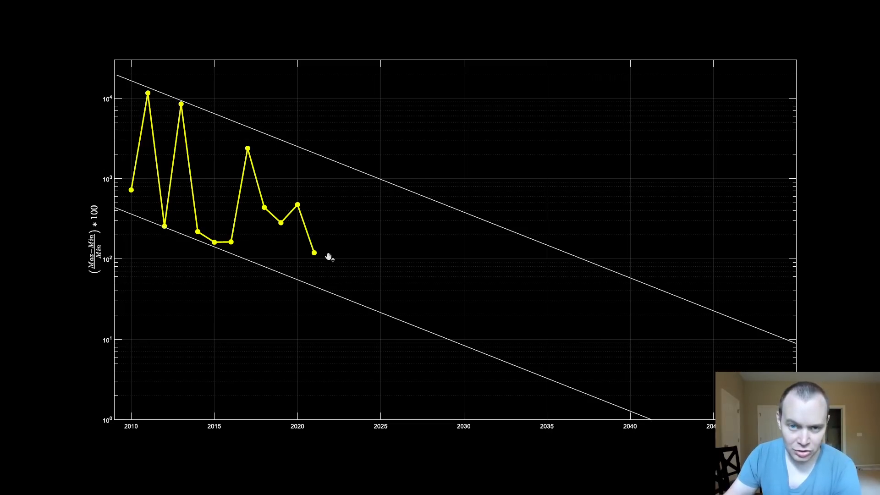